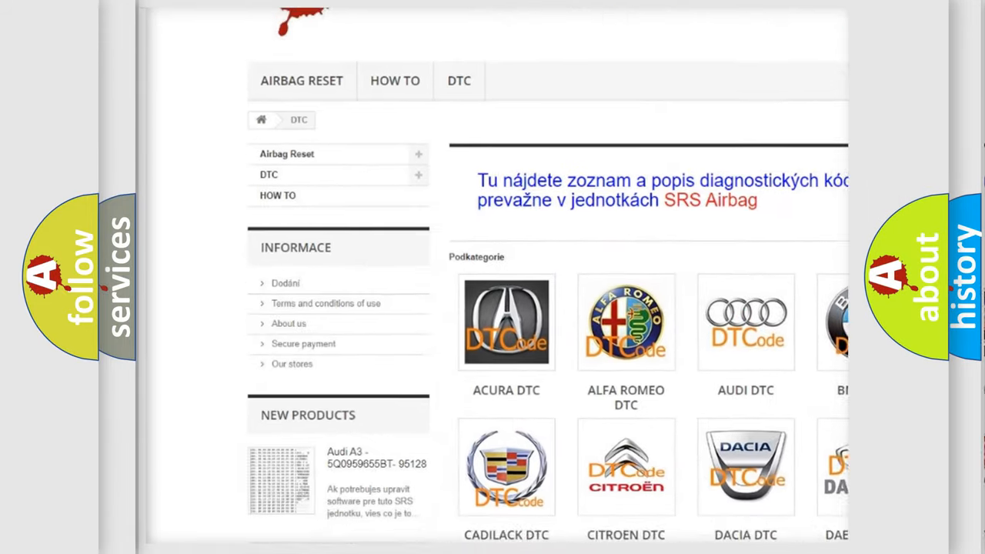
{"action": "scroll", "scroll_direction": "down", "scroll_amount": 3}
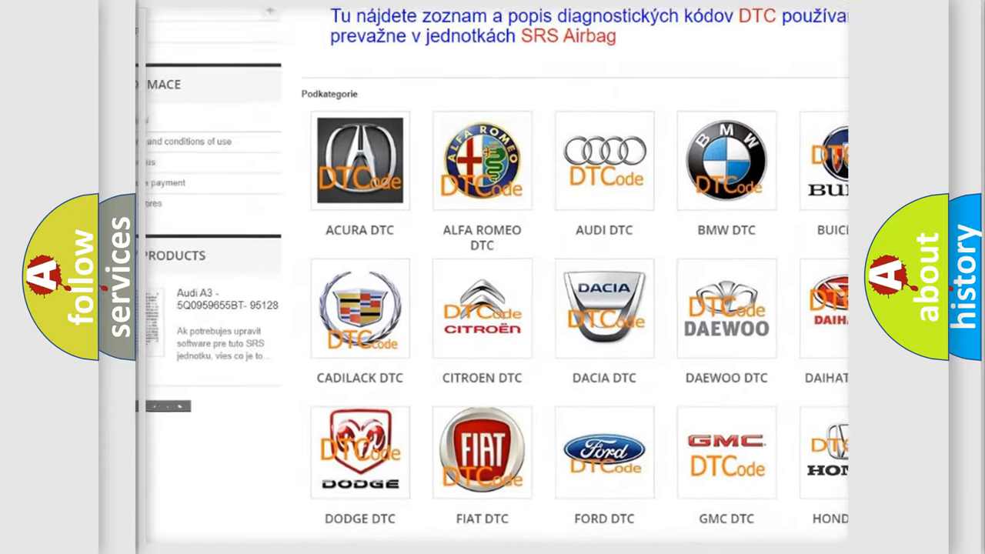